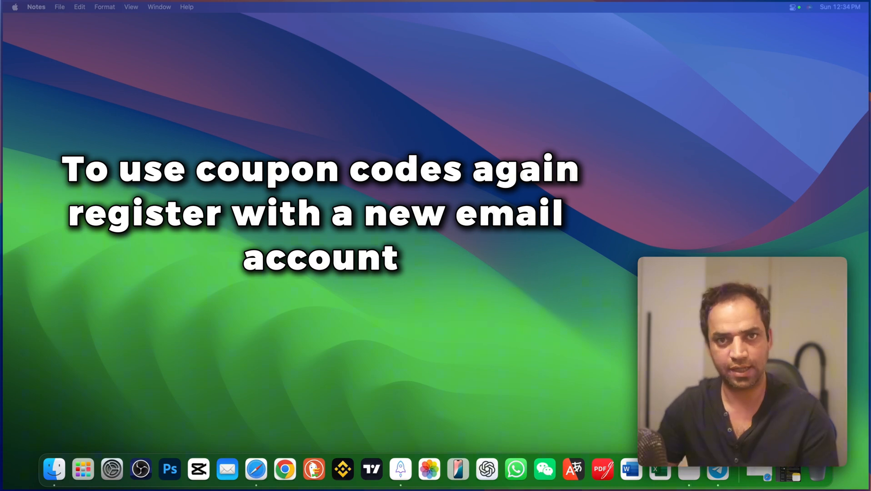
# Switch from the desktop to the browser showing the VPN07 Register page
pyautogui.click(282, 480)
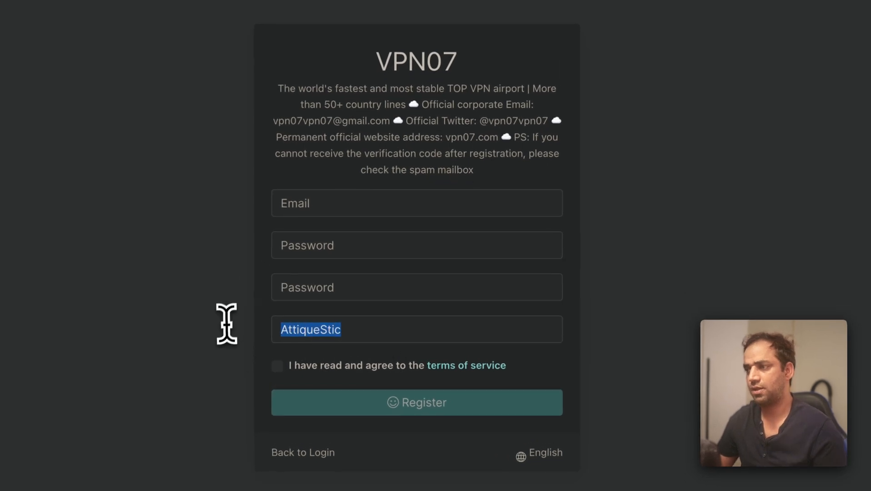
# Register a VPN07 account with email, password and invite code, accepting the terms of service
pyautogui.click(416, 287)
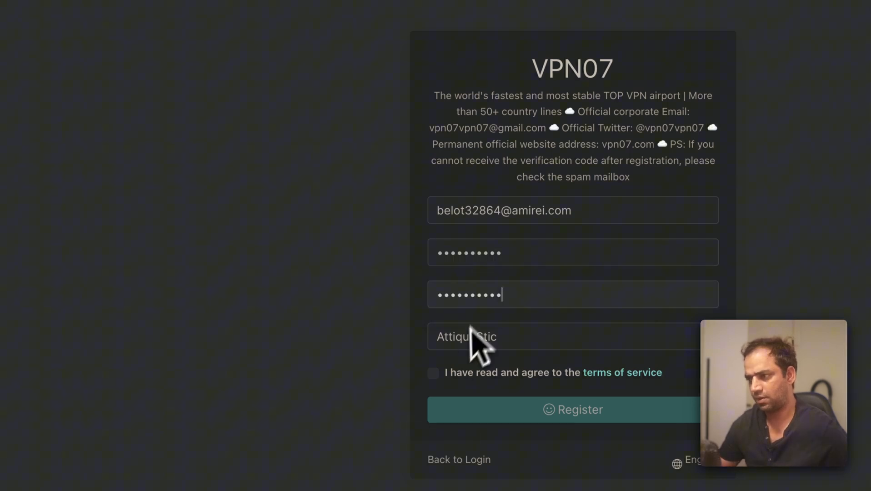
pyautogui.click(433, 372)
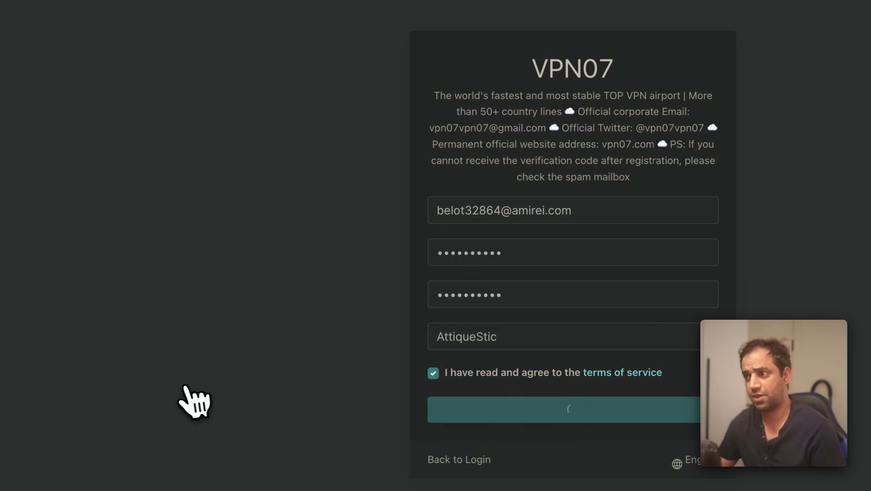
pyautogui.click(568, 410)
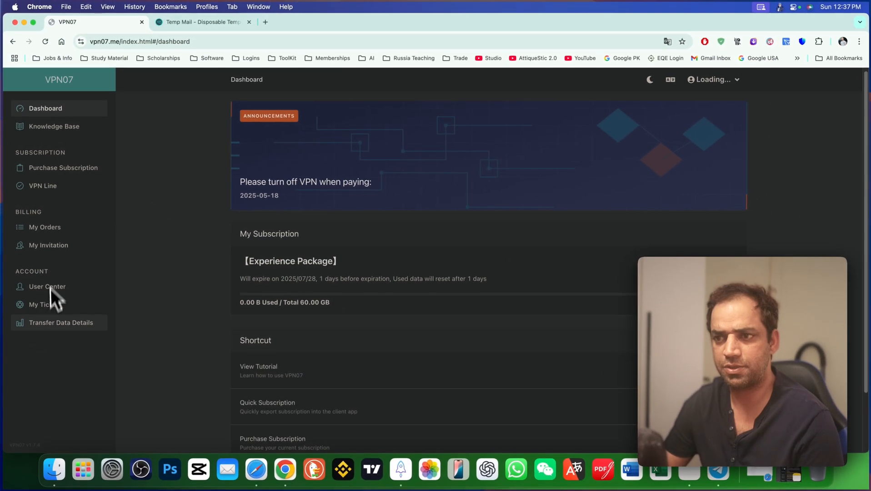
pyautogui.moveTo(63, 168)
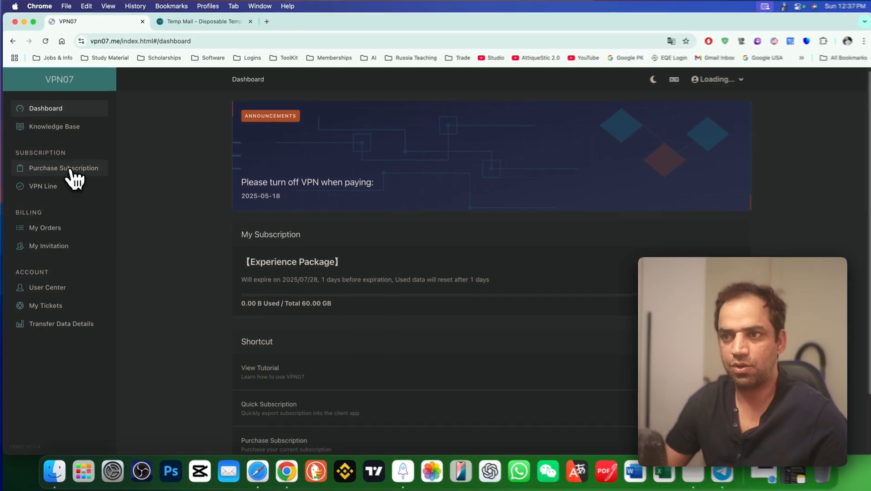
# Browse the Experience, Basic and Advanced package cards (¥9.90, ¥18.00, ¥28.00 monthly)
pyautogui.click(62, 168)
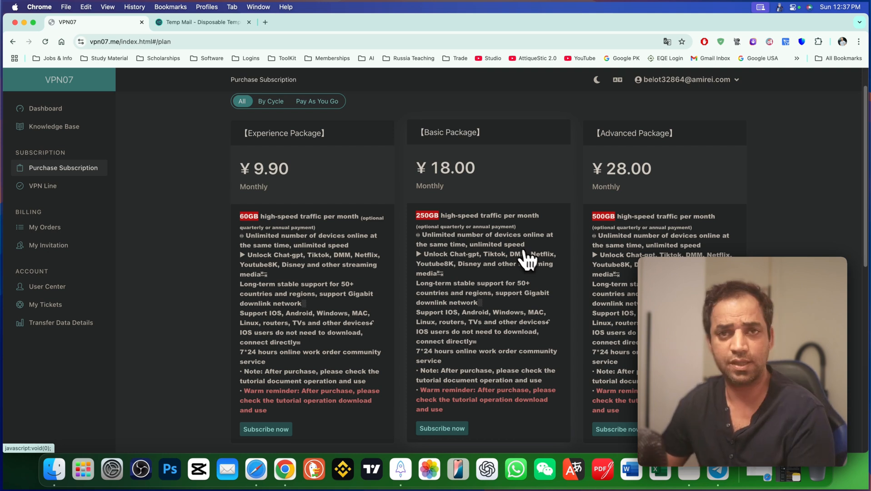
pyautogui.moveTo(532, 275)
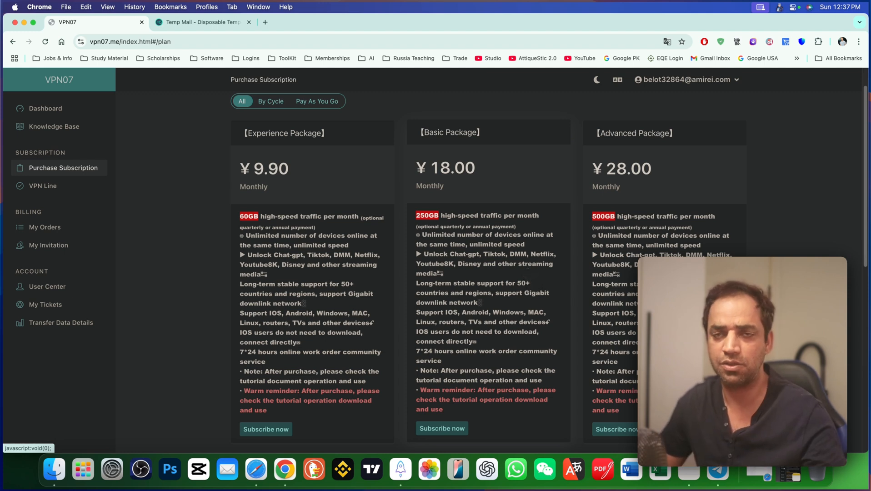
pyautogui.moveTo(538, 318)
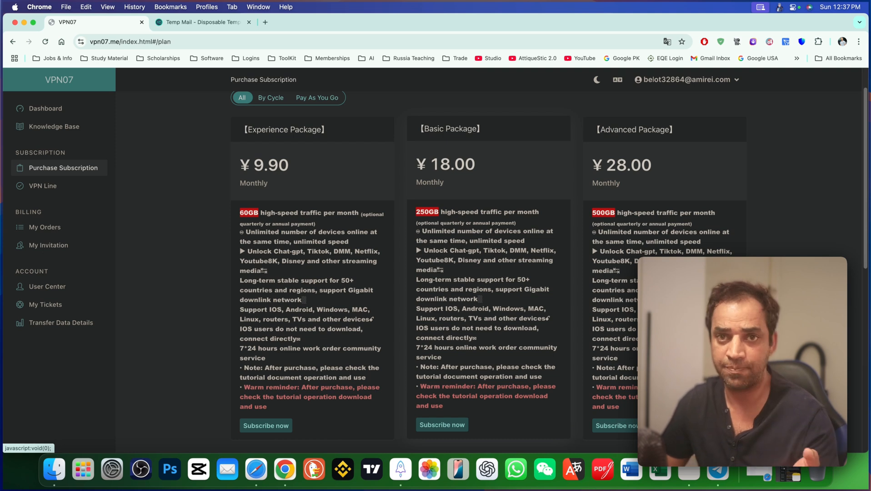
pyautogui.scroll(-3)
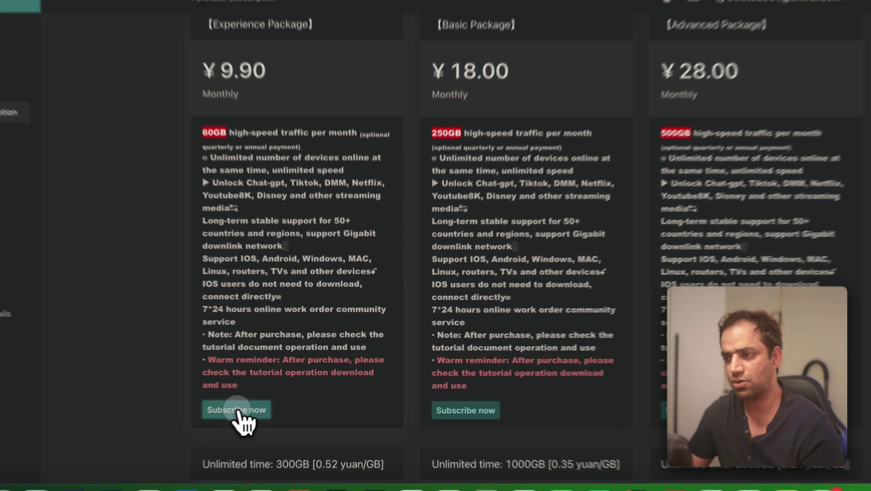
# Order the Experience Package with coupon 'attiquestic', bringing the total to ¥0.00 CNY
pyautogui.click(236, 410)
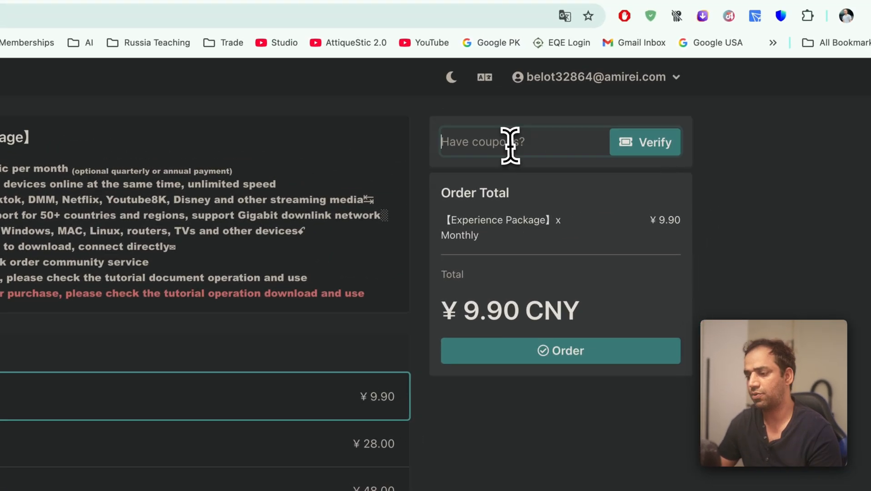
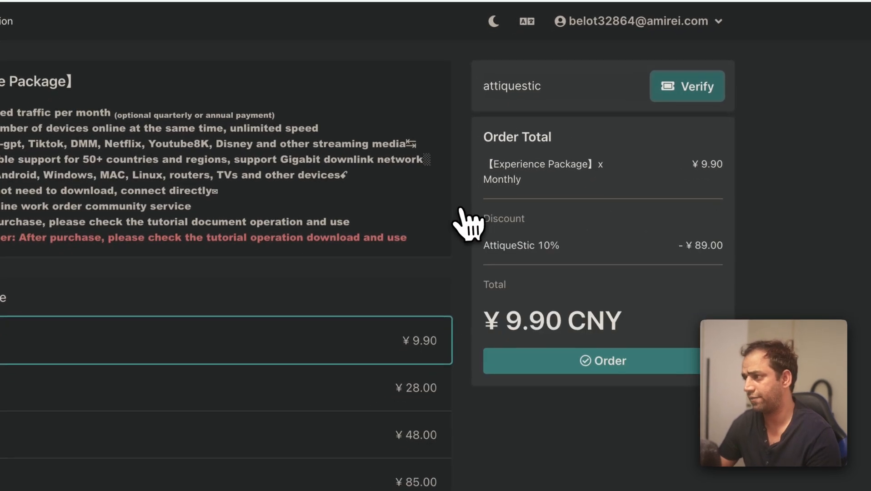
pyautogui.click(601, 361)
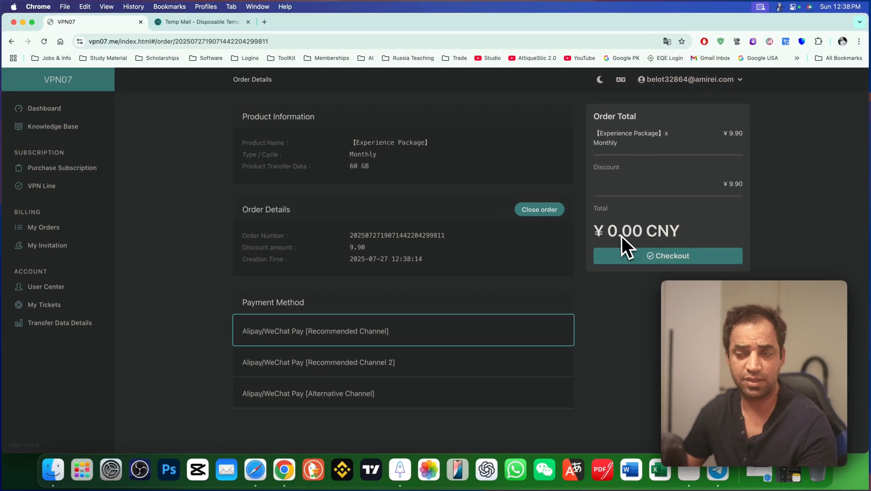
pyautogui.moveTo(633, 263)
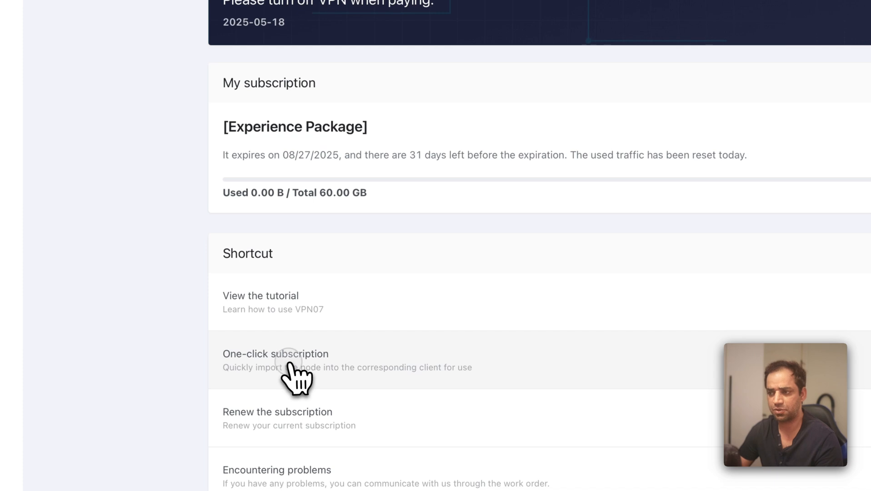
# Show the dashboard's One-click subscription import options, including ClashX
pyautogui.click(275, 353)
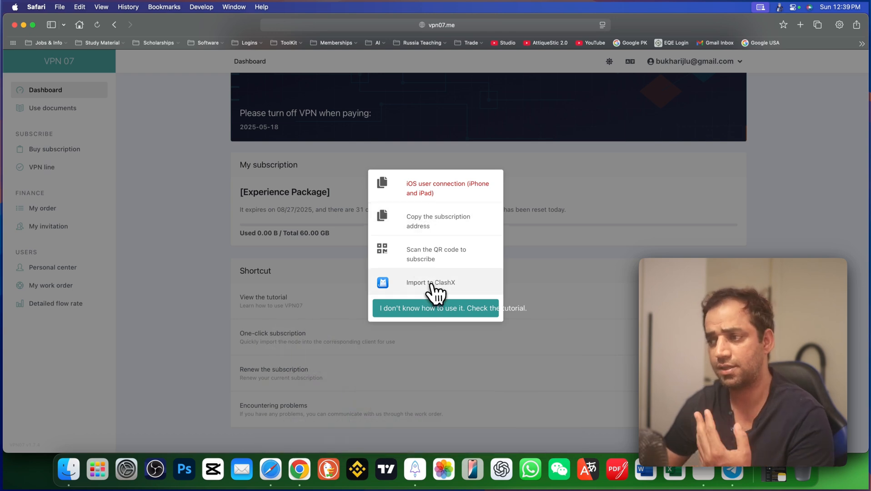
pyautogui.moveTo(435, 296)
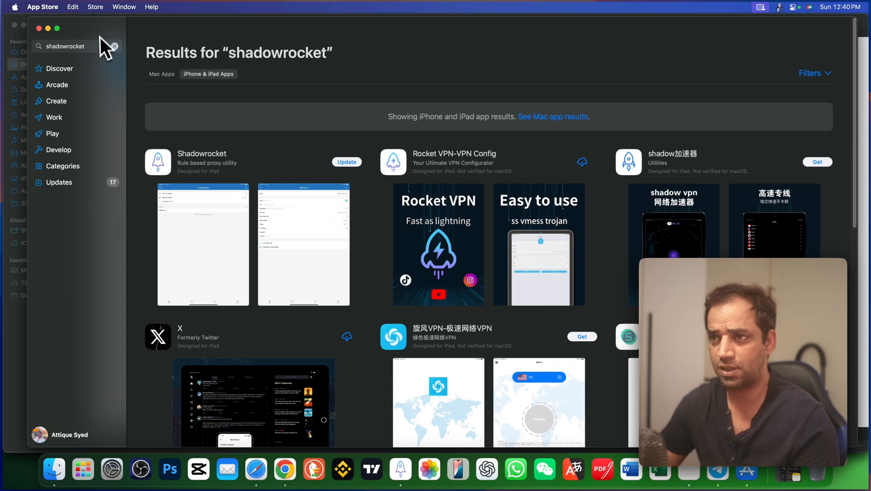
# Search the App Store for v2ray clients, then switch to Shadowrocket showing vpn07.vip
pyautogui.write('v2ray')
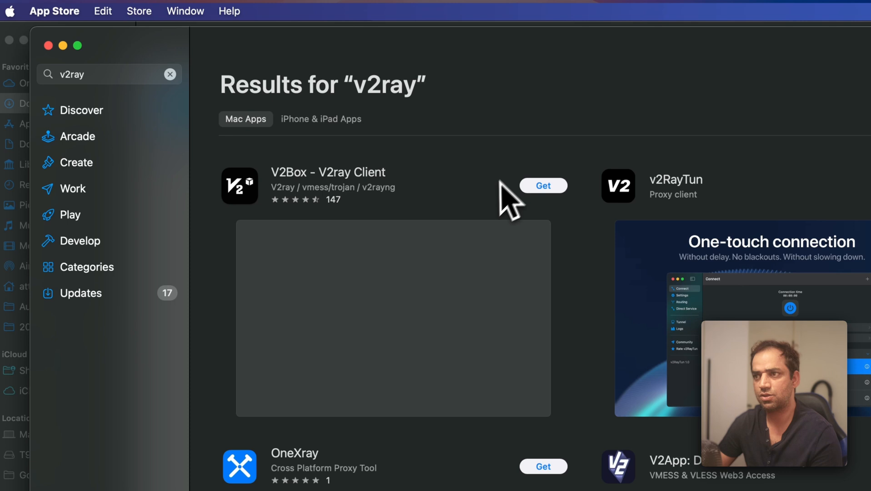
pyautogui.click(543, 186)
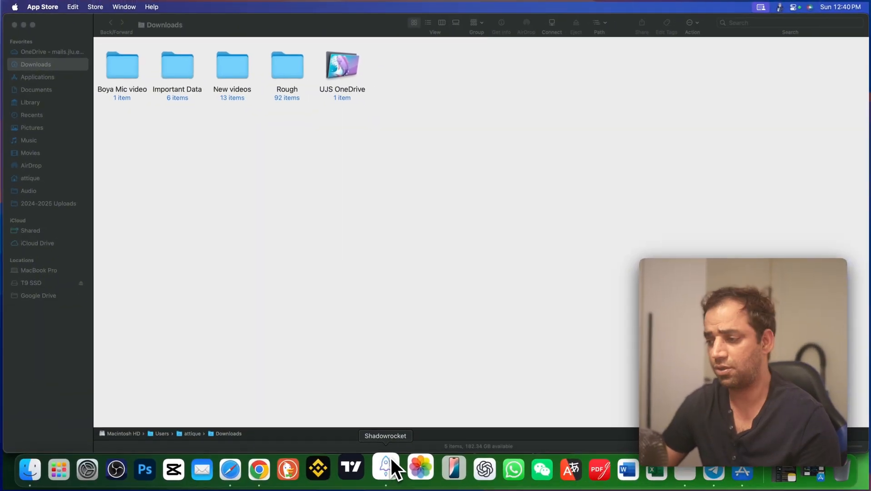
pyautogui.click(386, 469)
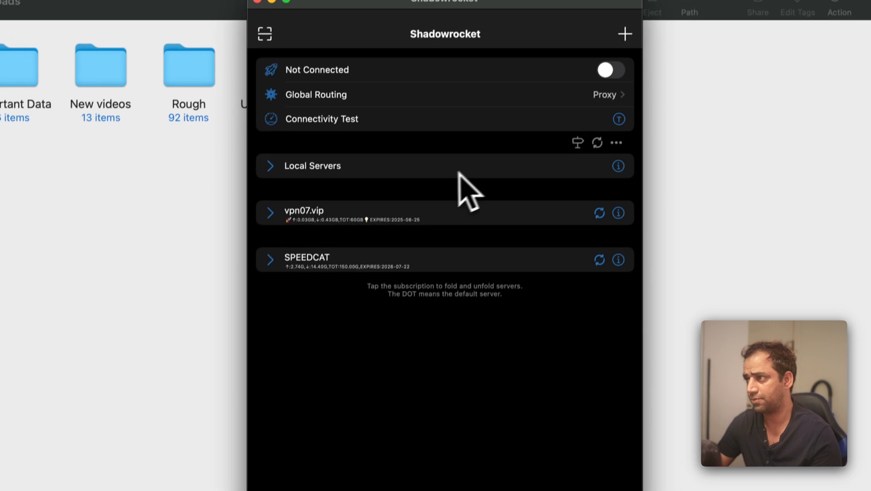
# Set Global Routing to Proxy and go back to the vpn07.vip server list
pyautogui.click(625, 34)
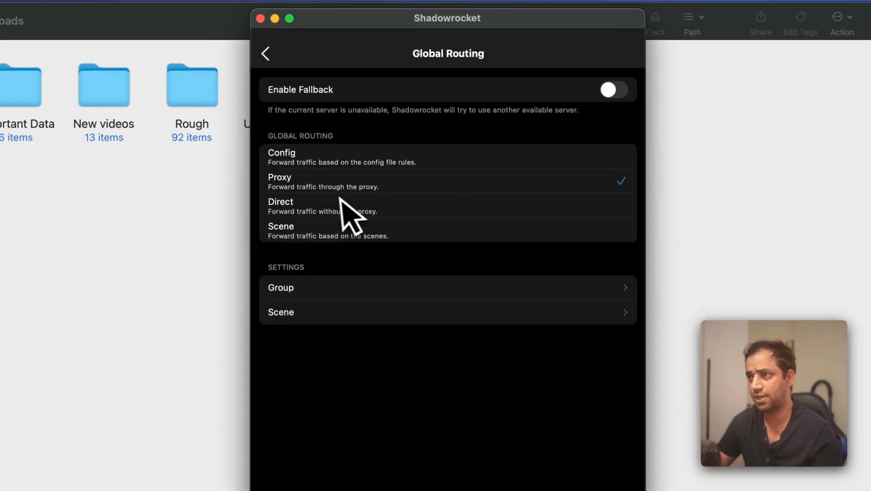
pyautogui.click(265, 53)
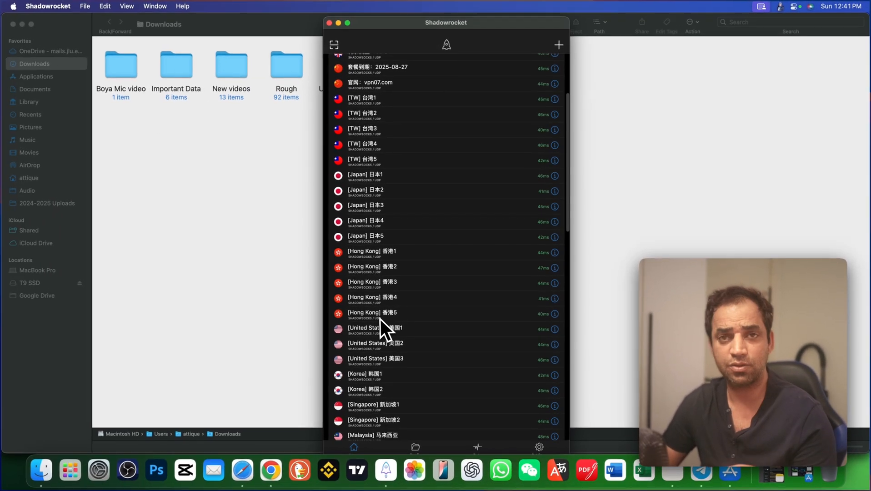
pyautogui.scroll(-3)
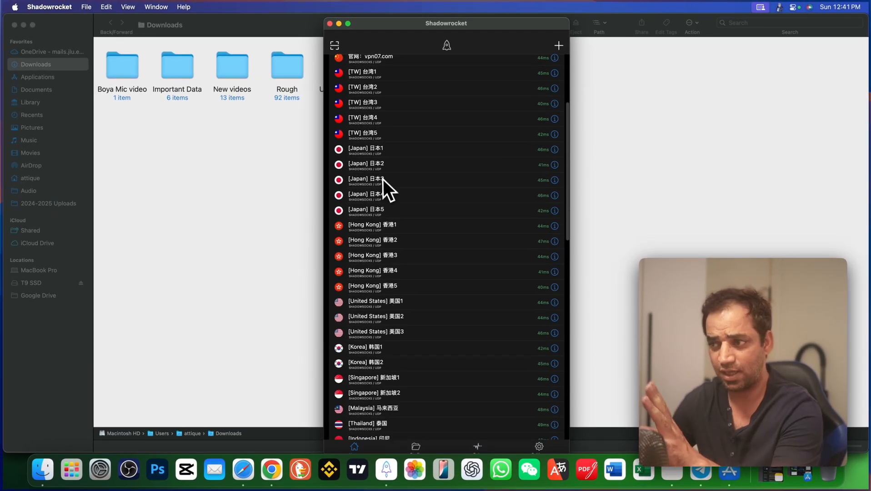
pyautogui.scroll(-3)
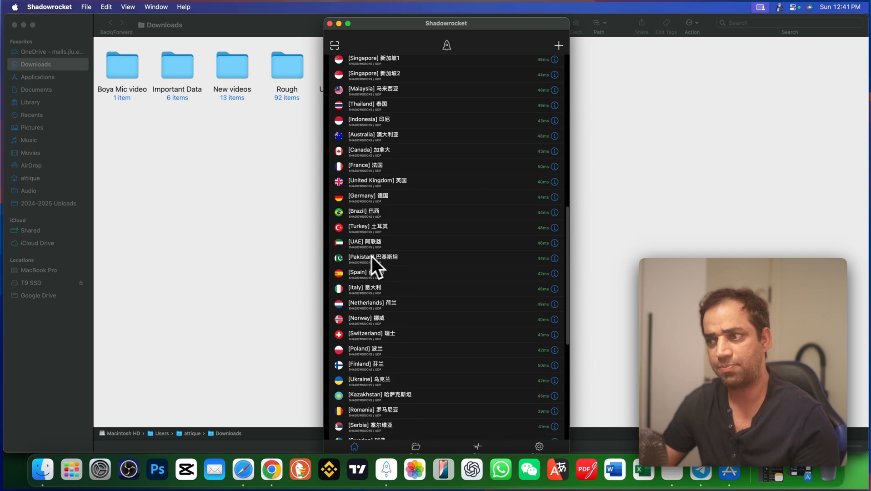
pyautogui.scroll(-3)
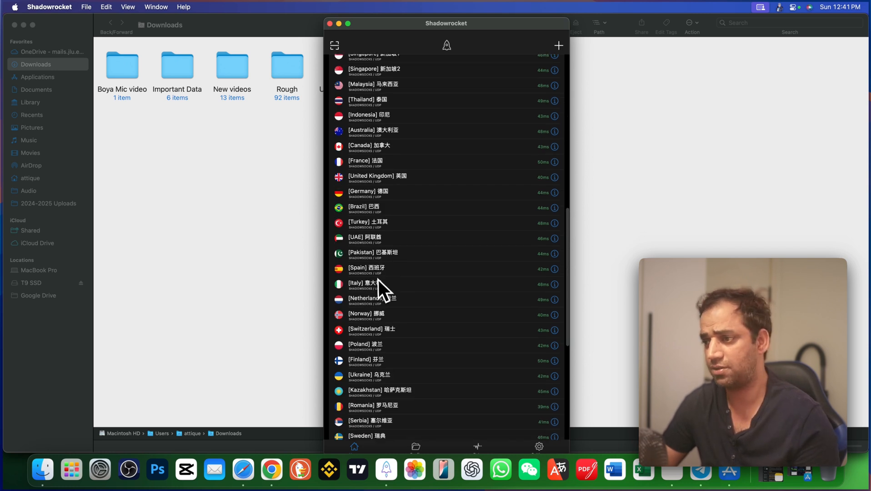
pyautogui.scroll(-3)
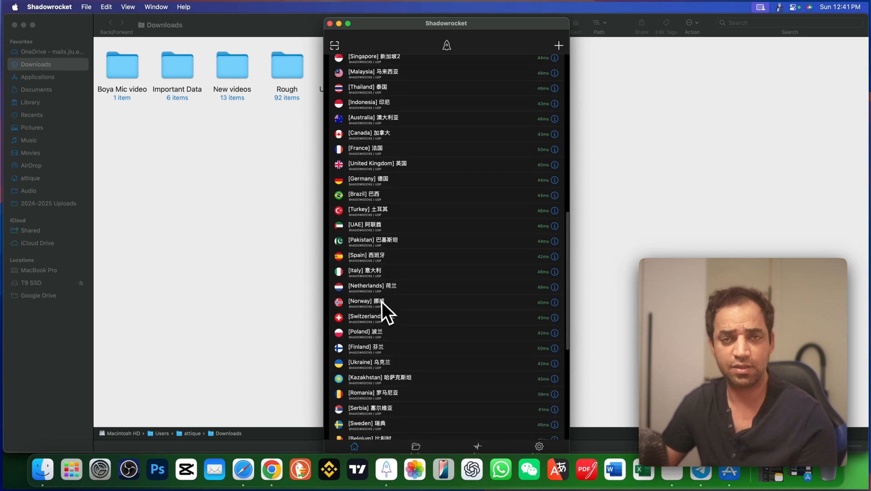
pyautogui.scroll(-3)
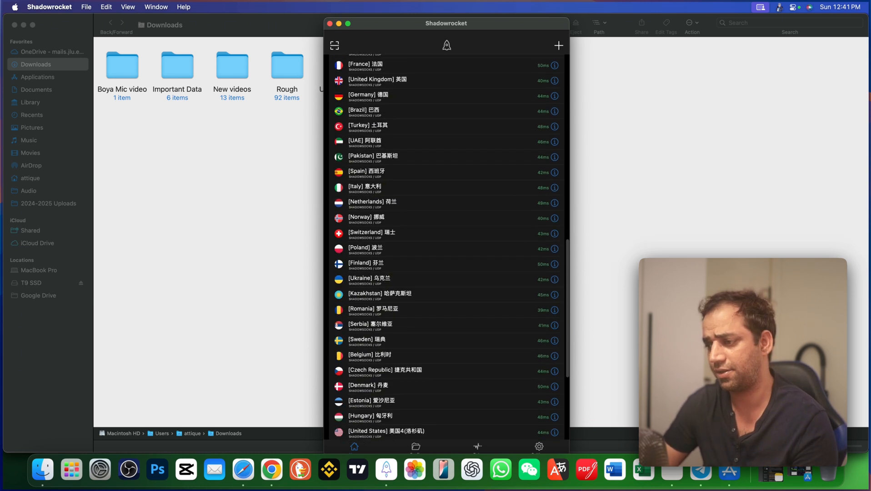
pyautogui.scroll(-3)
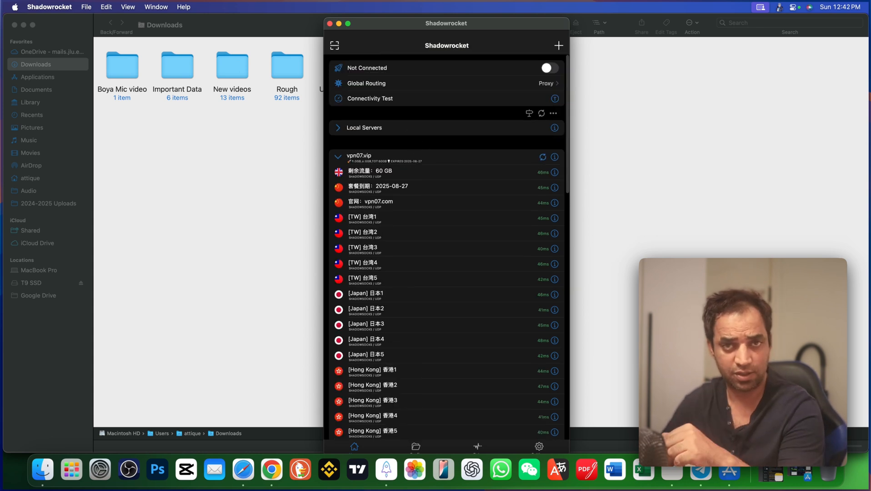
pyautogui.moveTo(410, 138)
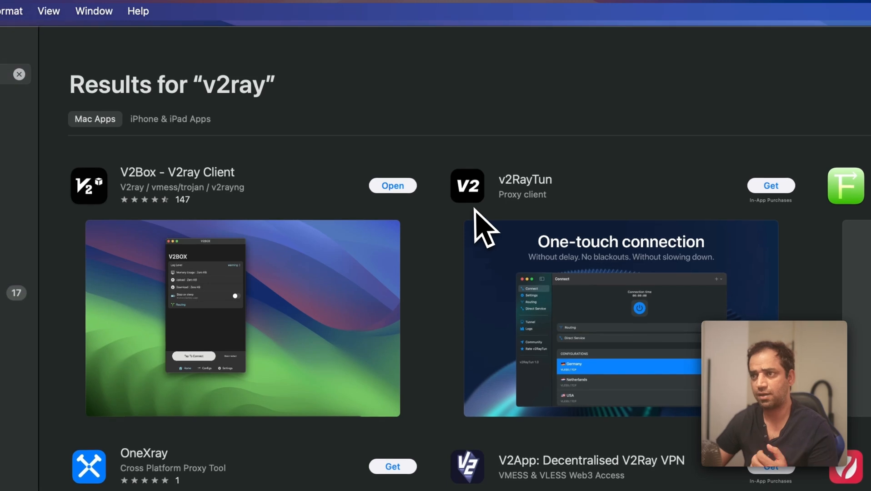
# Launch the installed V2Box - V2ray Client from the App Store search results
pyautogui.click(392, 185)
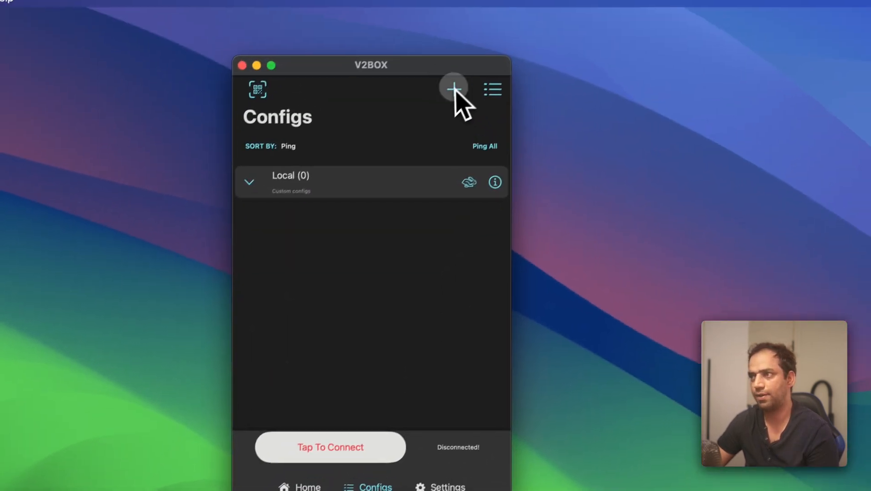
# Import the VPN07 subscription URI from the clipboard and ping all 62 servers
pyautogui.click(454, 88)
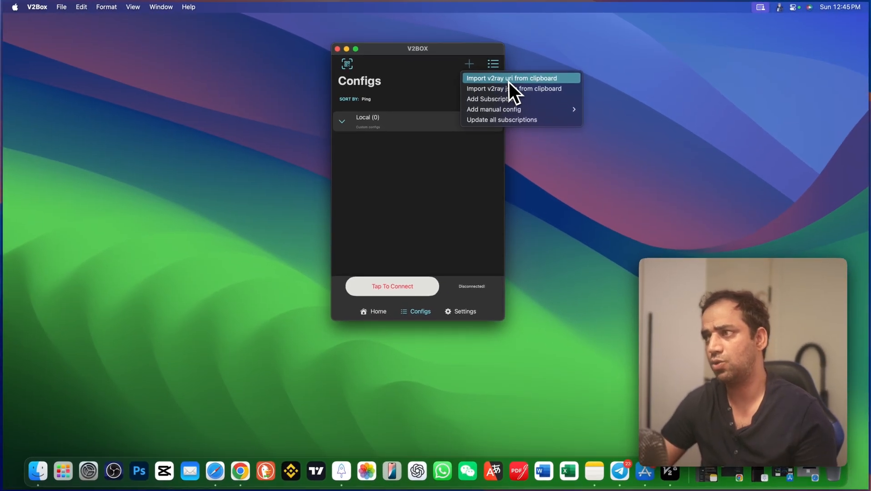
pyautogui.click(489, 98)
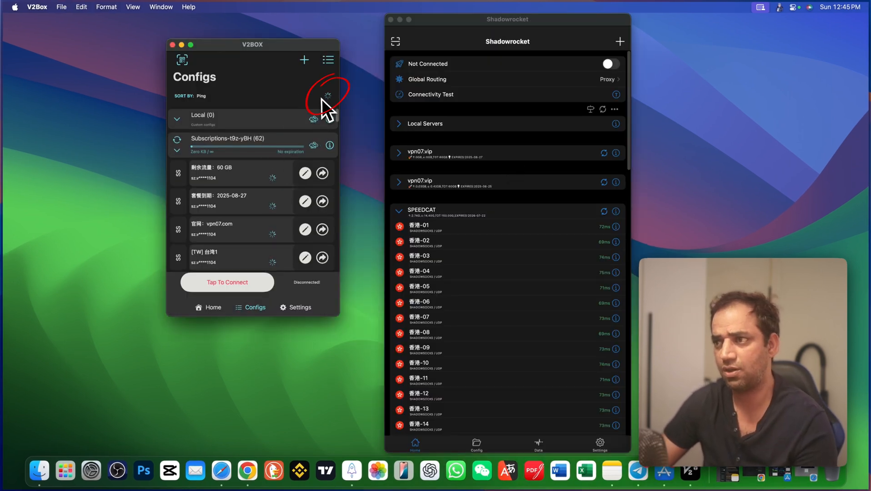
pyautogui.click(326, 96)
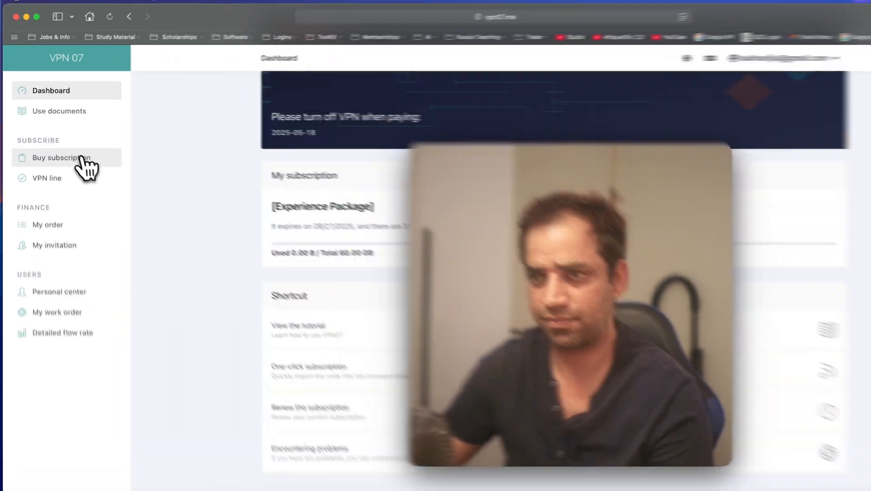
# Order the ¥28 monthly 500GB plan with coupon AttiqueStic8 (¥22.40), confirming the replacement
pyautogui.click(62, 158)
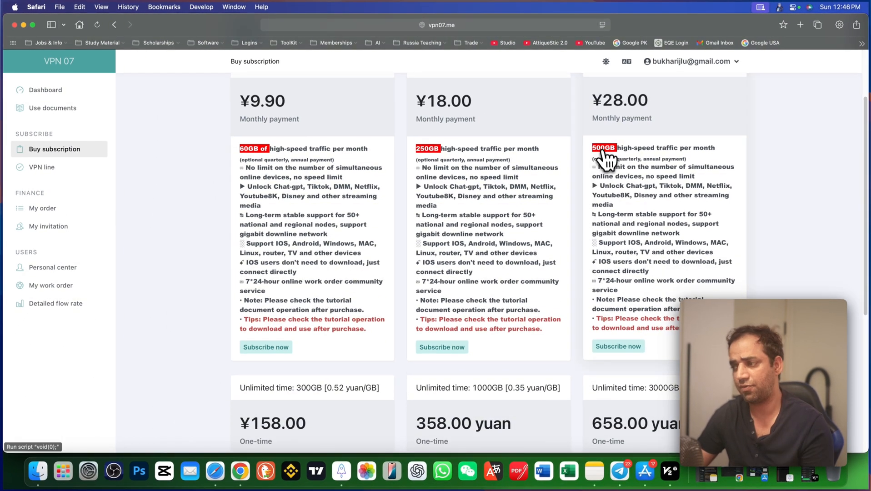
pyautogui.click(618, 346)
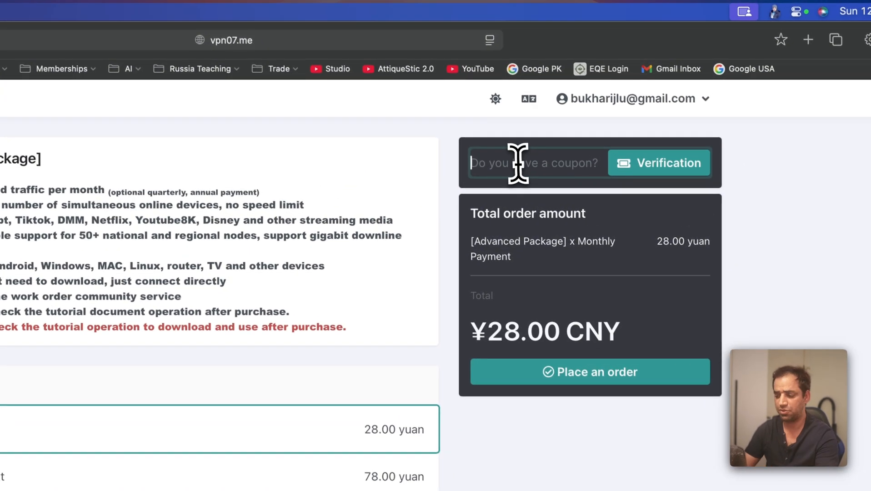
pyautogui.write('AttiqueStic2')
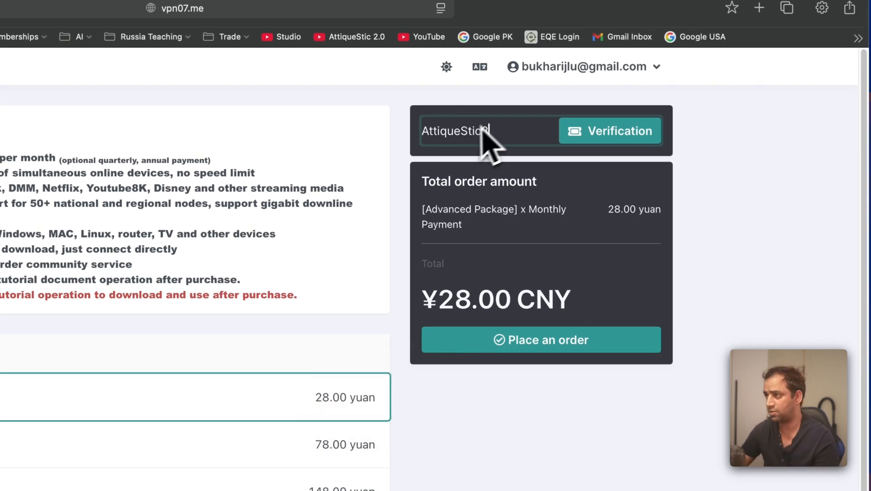
pyautogui.click(609, 131)
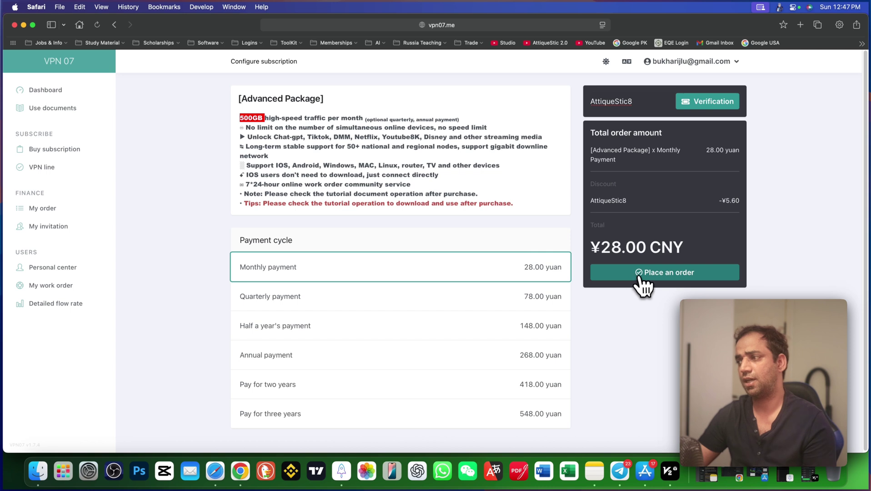
pyautogui.click(664, 272)
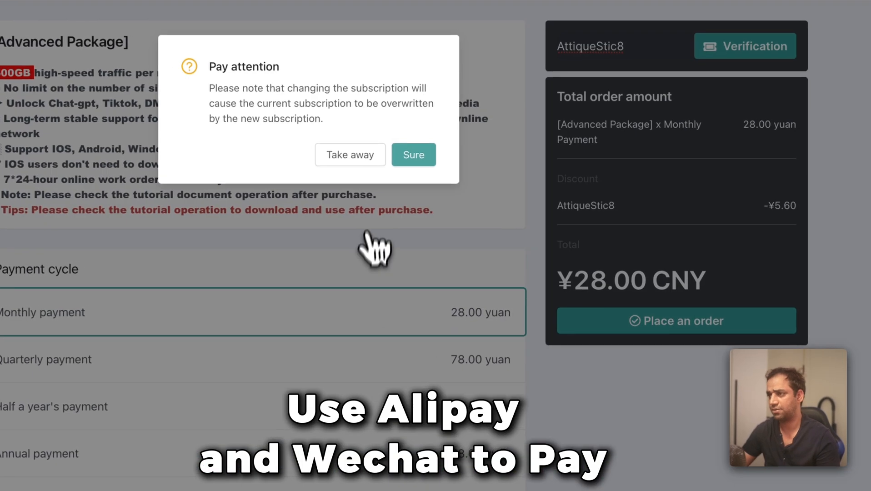
pyautogui.click(414, 155)
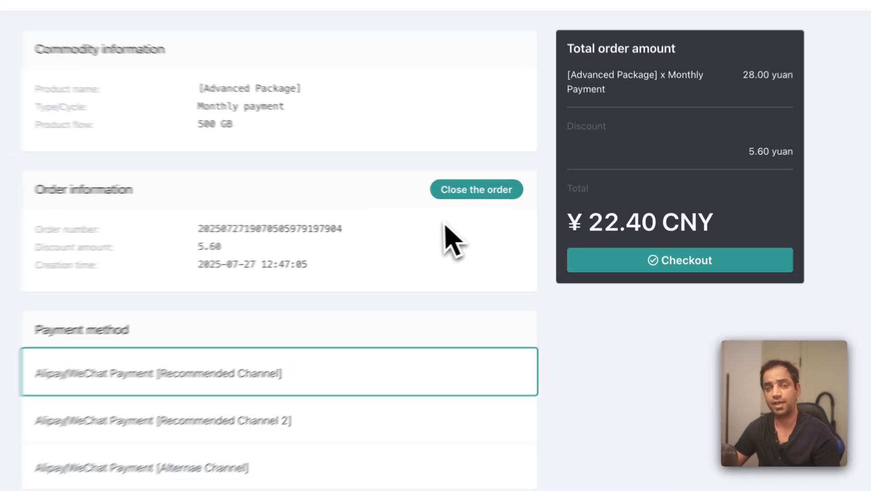